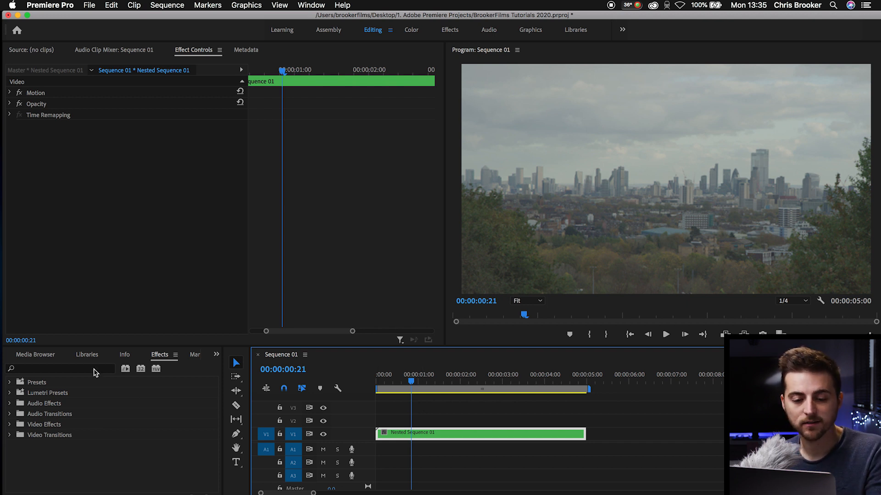
- Search the Effects panel for 'tra' to find the Transform effect
click(62, 368)
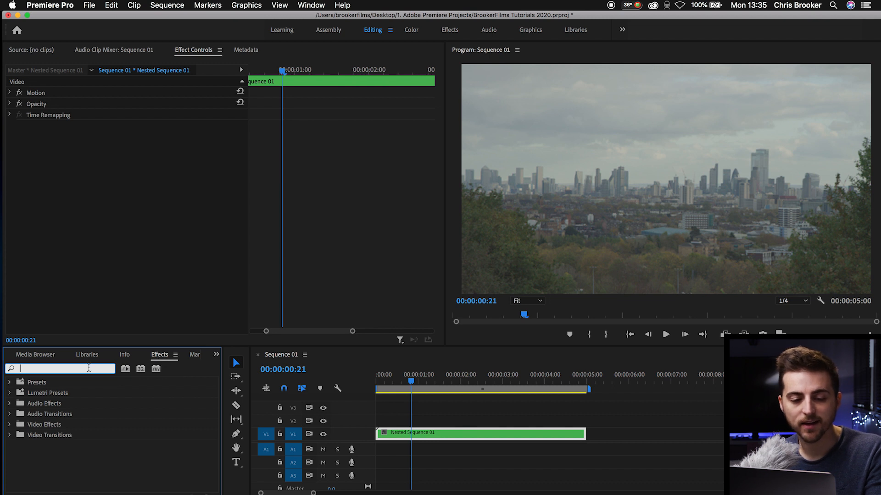
text(transform)
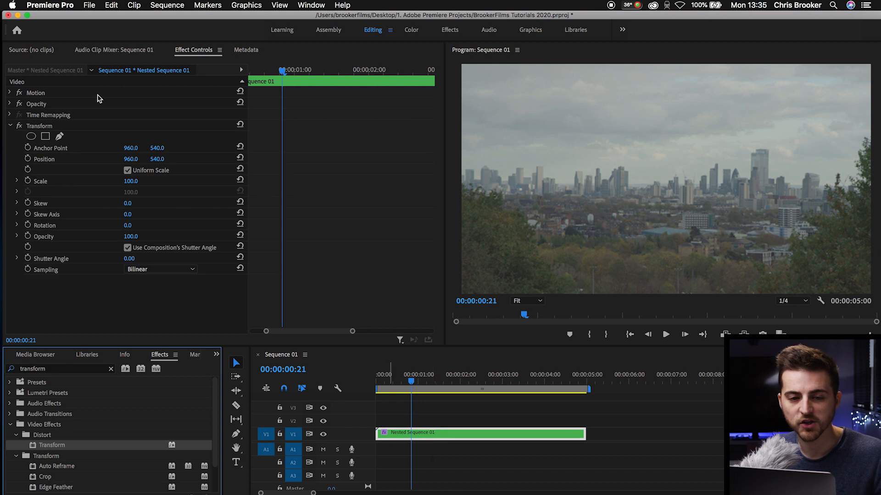
click(39, 126)
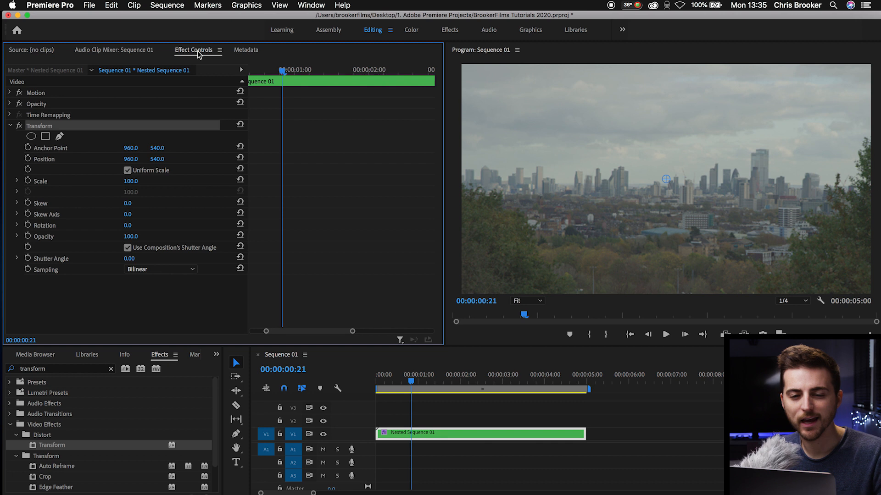
mouse_move(116, 91)
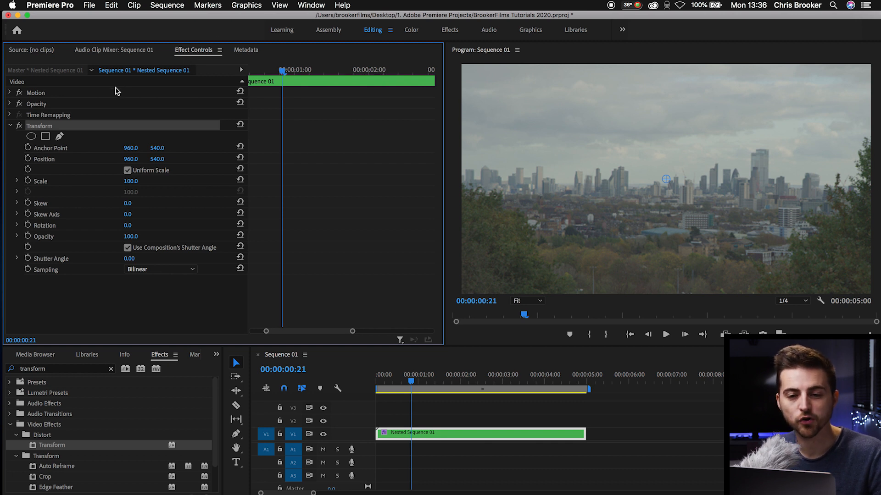
click(311, 5)
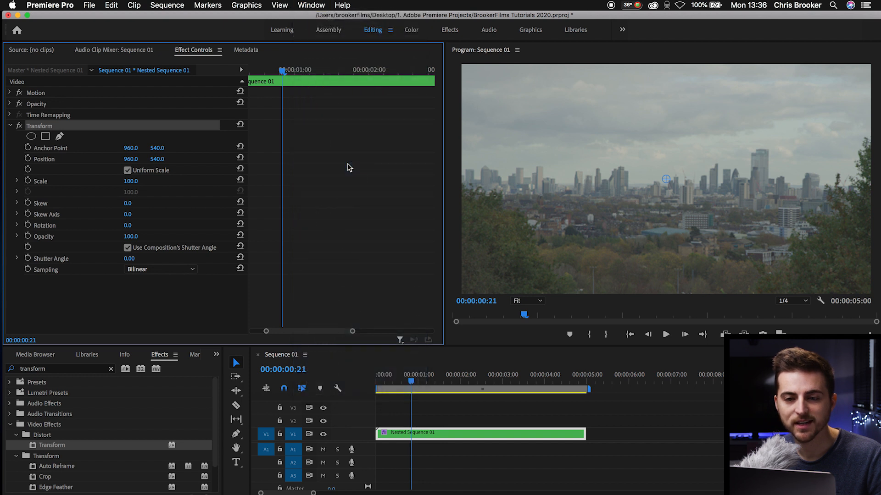
click(311, 5)
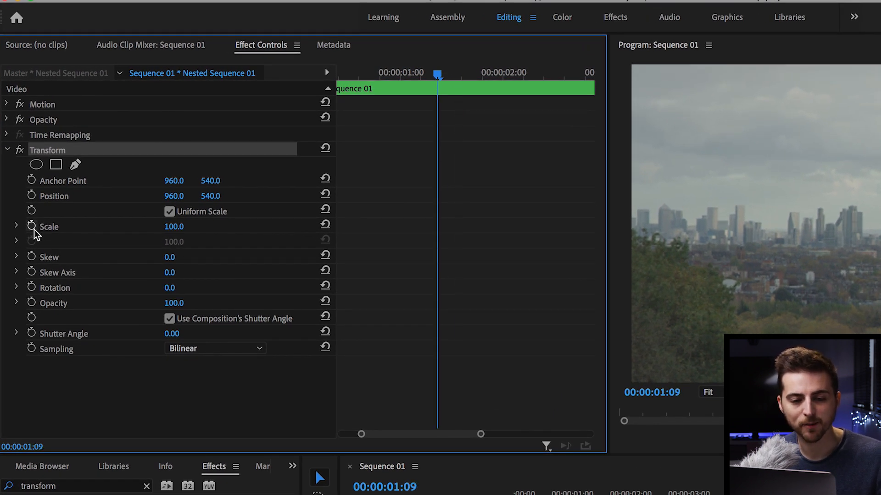
- Start Scale keyframing and add end-of-shake keyframes at 2:10, returning to about 1:11
click(31, 225)
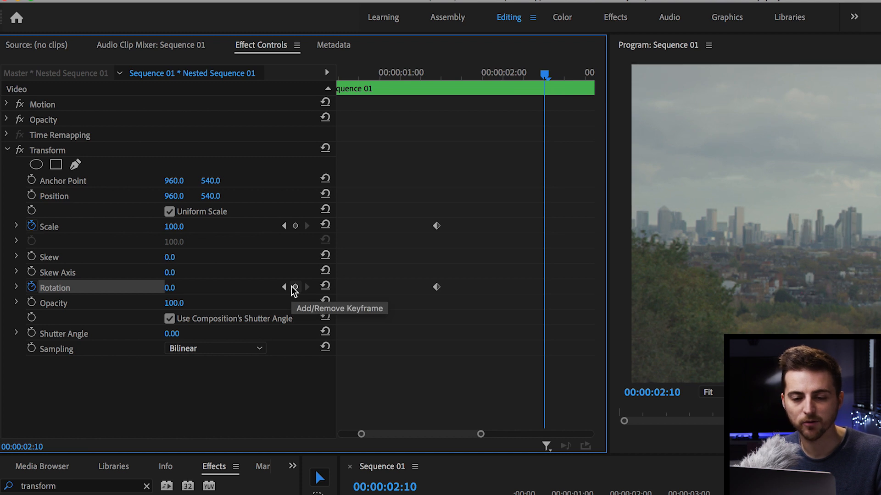
click(295, 287)
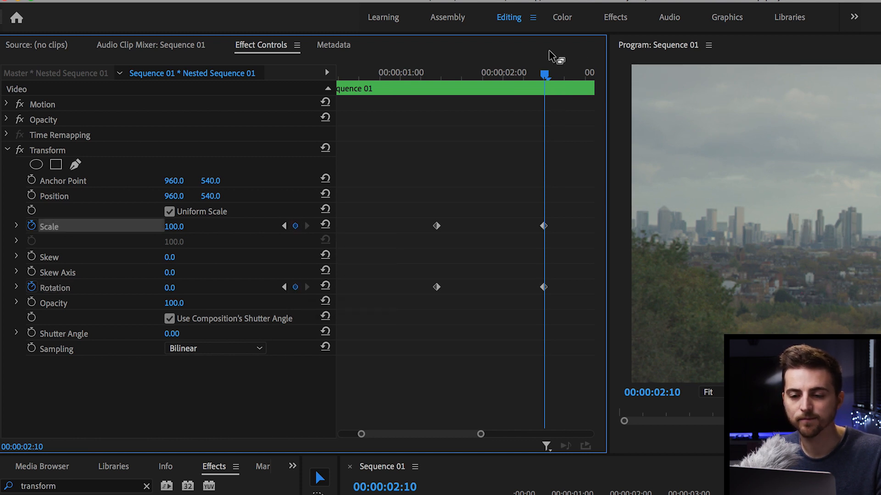
click(490, 76)
text(110)
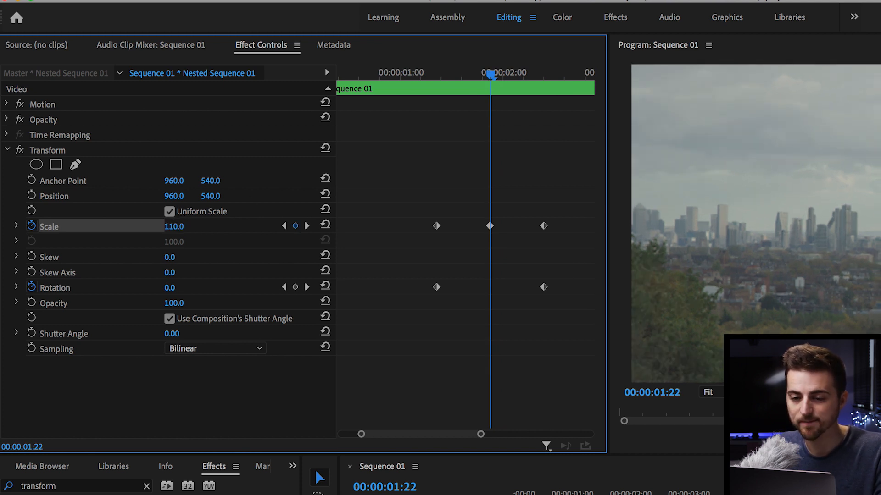
drag(489, 75, 454, 75)
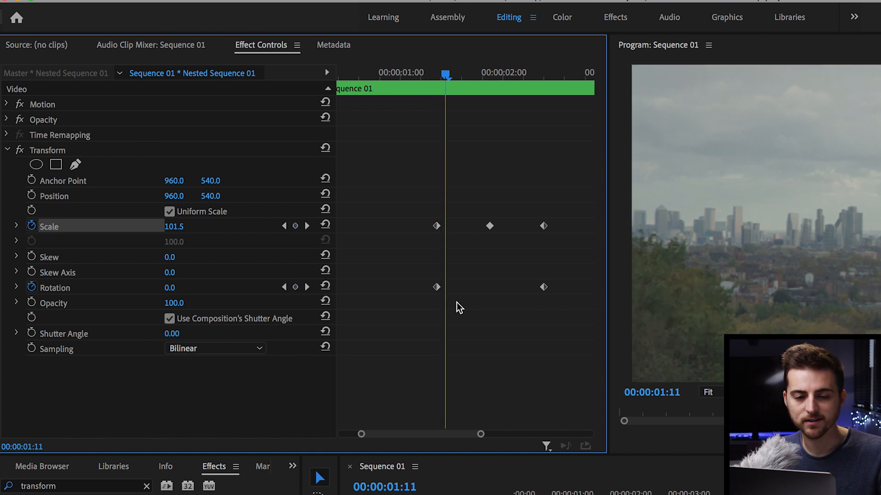
- Add Rotation keyframes with alternating angles 1.3, -1.5 and 1.4
click(180, 287)
text(2)
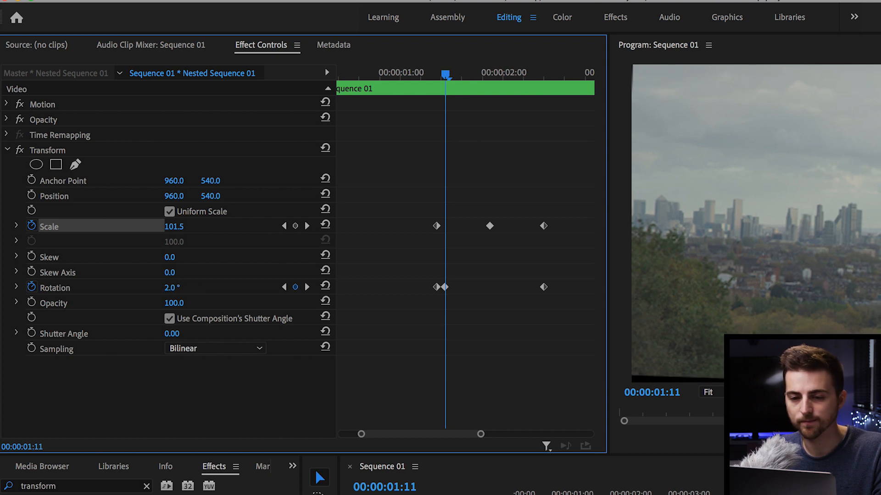
double_click(178, 287)
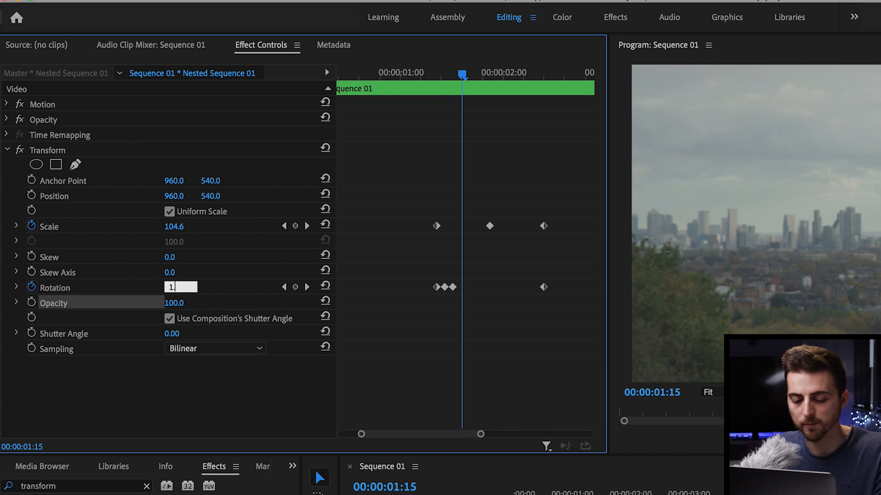
text(1.3)
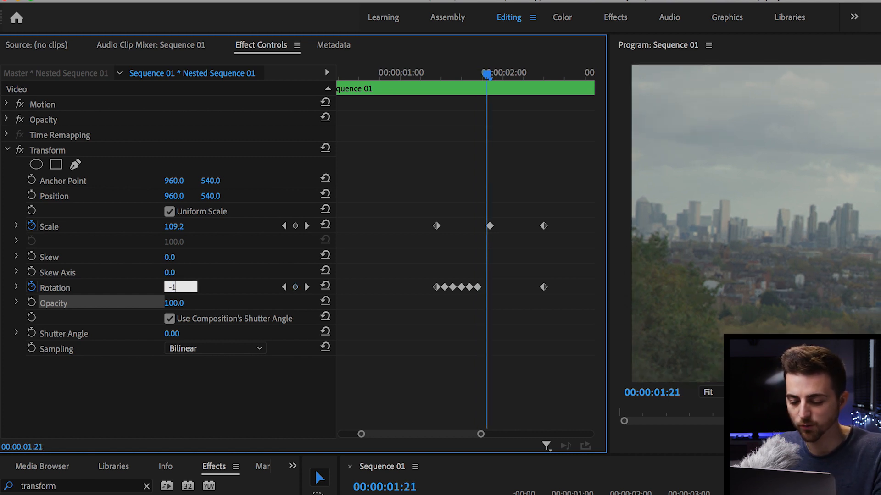
text(-1.5)
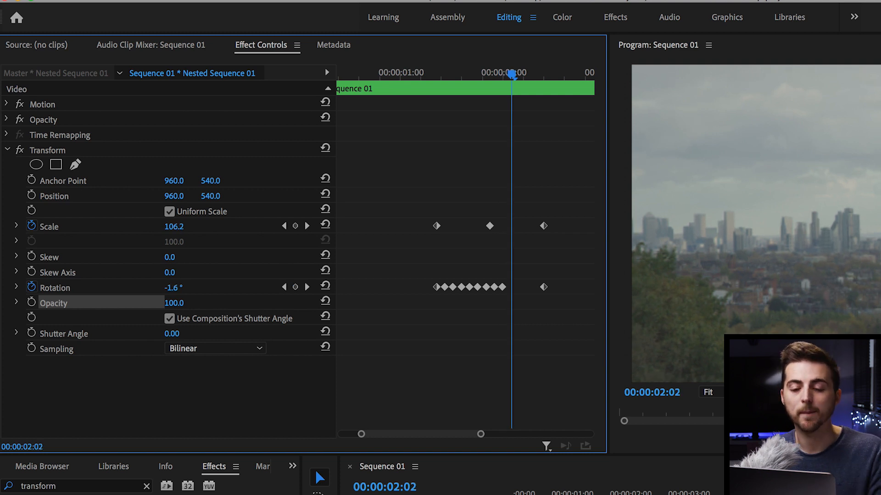
click(178, 287)
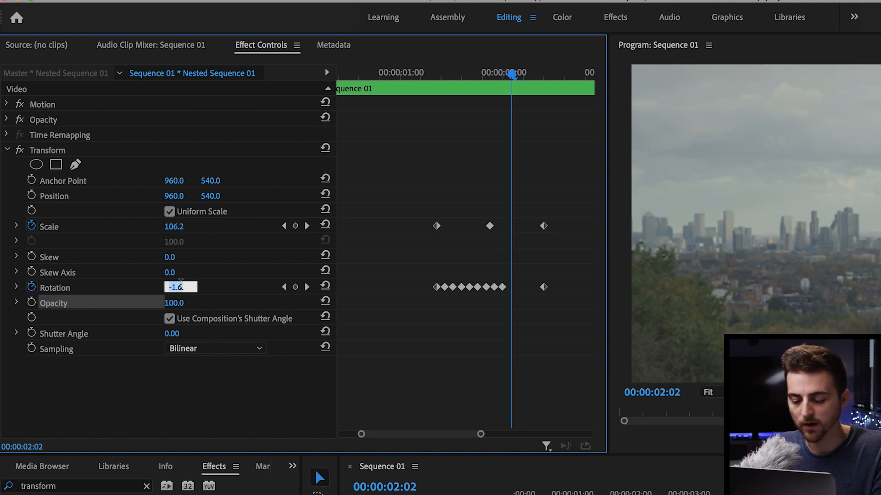
text(1.4)
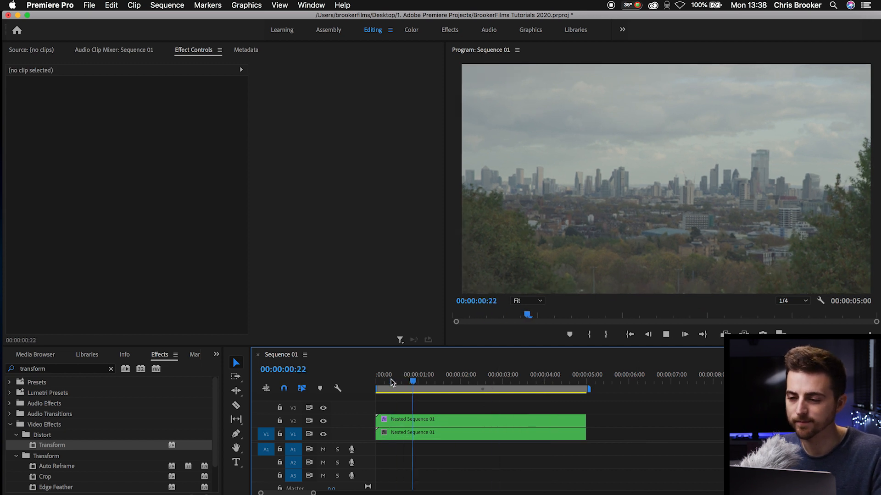
- Move the playhead to about 00:00:01:13 over the stacked nested clips
click(448, 375)
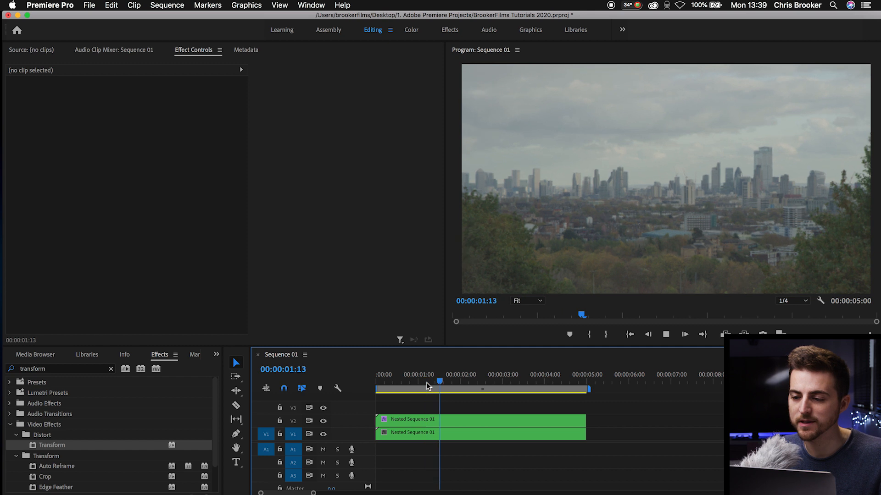
- Select the V2 nested clip to show its Transform keyframes around 1:12
click(480, 427)
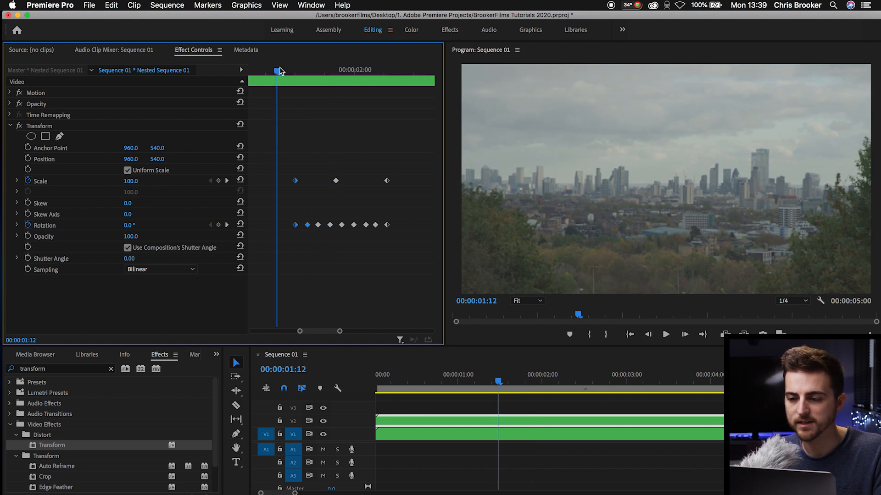
click(665, 334)
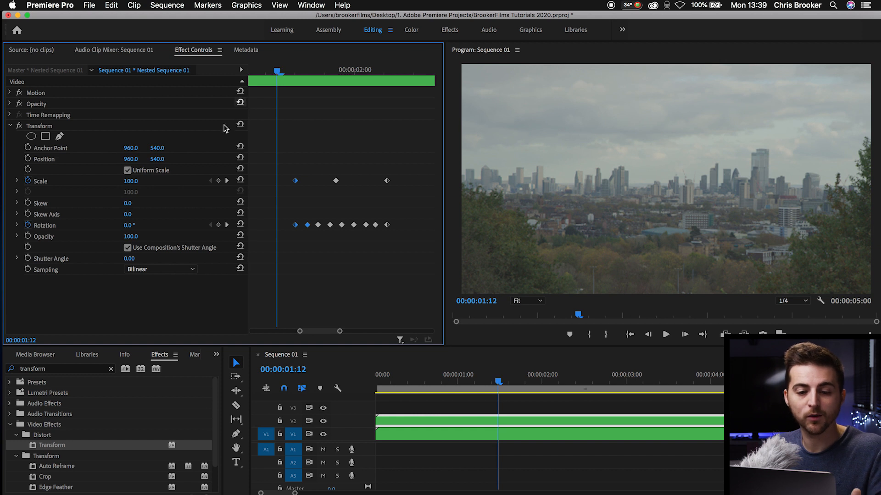
mouse_move(154, 235)
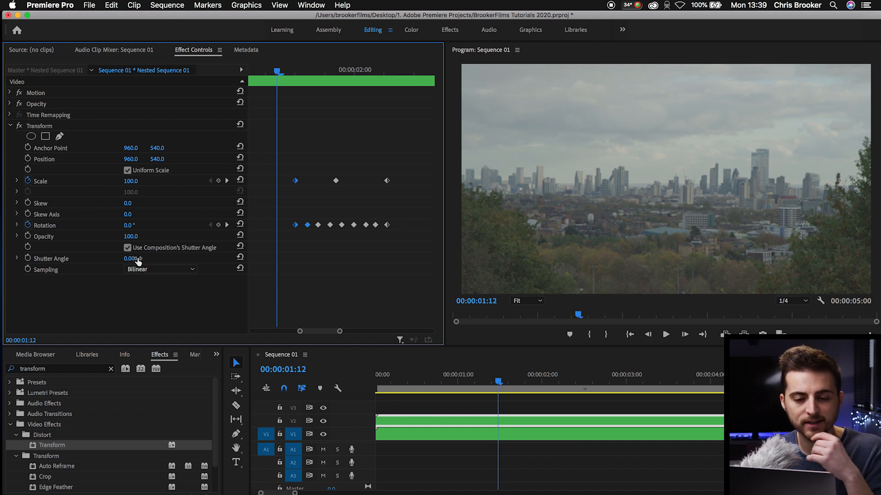
- Uncheck Use Composition's Shutter Angle in the Transform effect for a 360° shutter
click(127, 247)
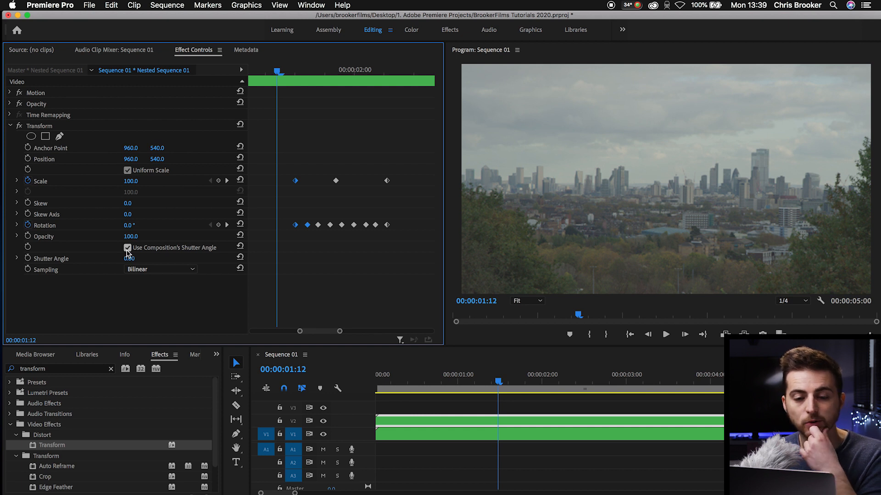
click(127, 248)
text(360)
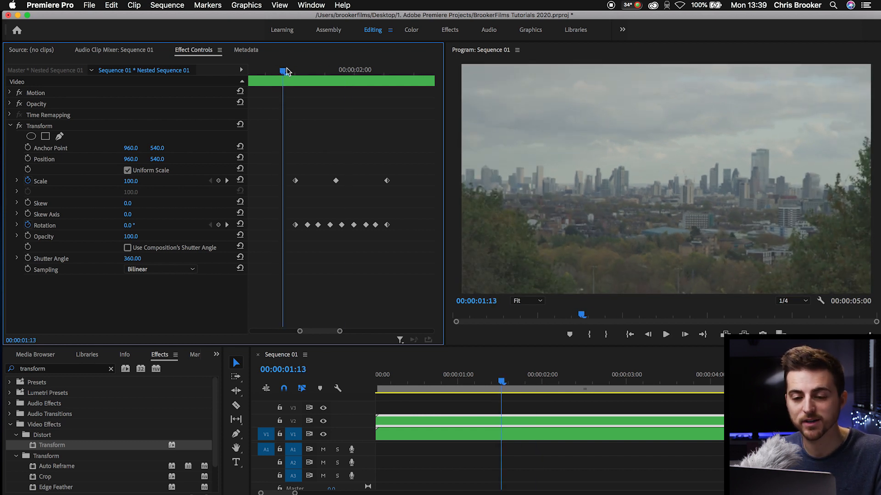
- Razor-cut the V2 clip near 1:13 and select its middle piece
key(Right)
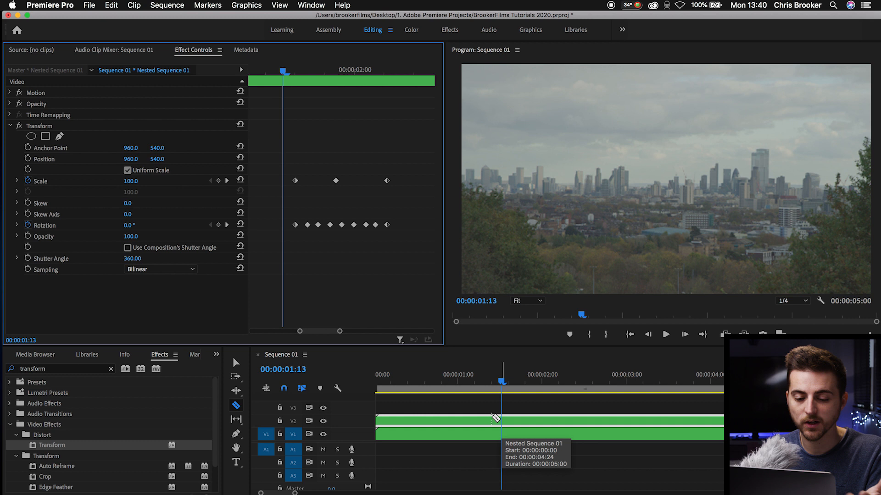
mouse_move(235, 408)
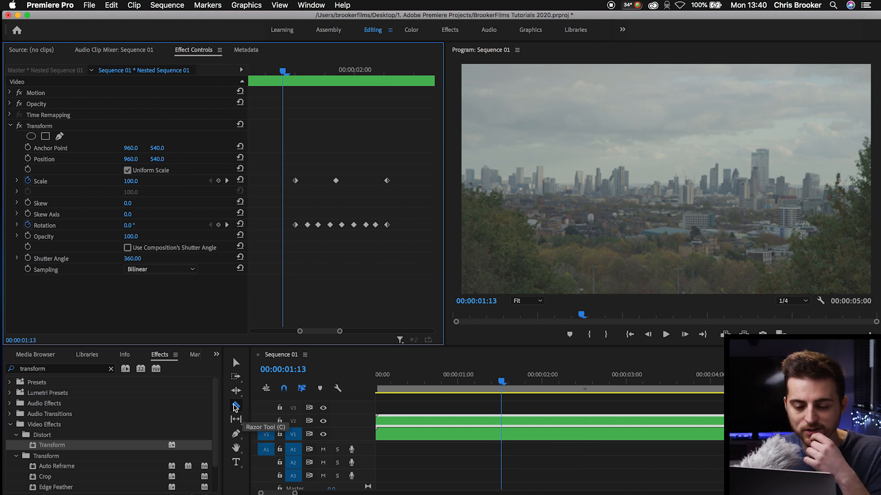
click(502, 420)
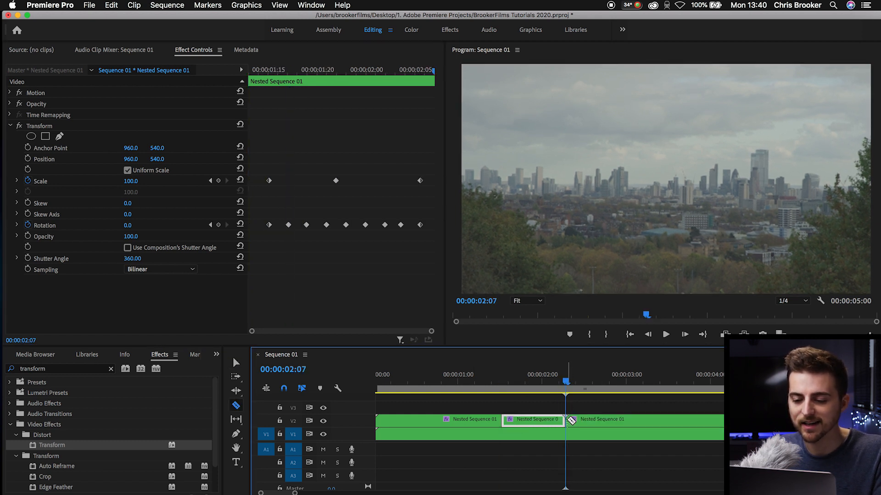
click(532, 419)
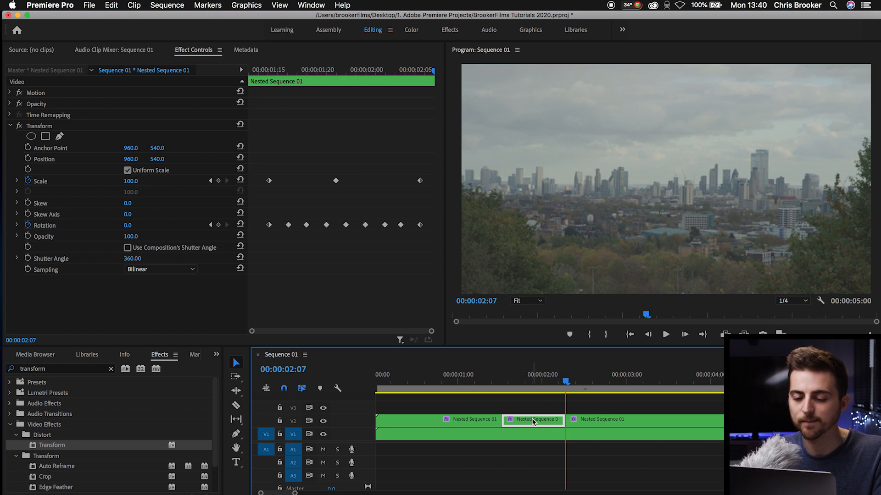
- Raise the middle piece's speed in Speed/Duration, then scrub back to about 1:11
right_click(532, 421)
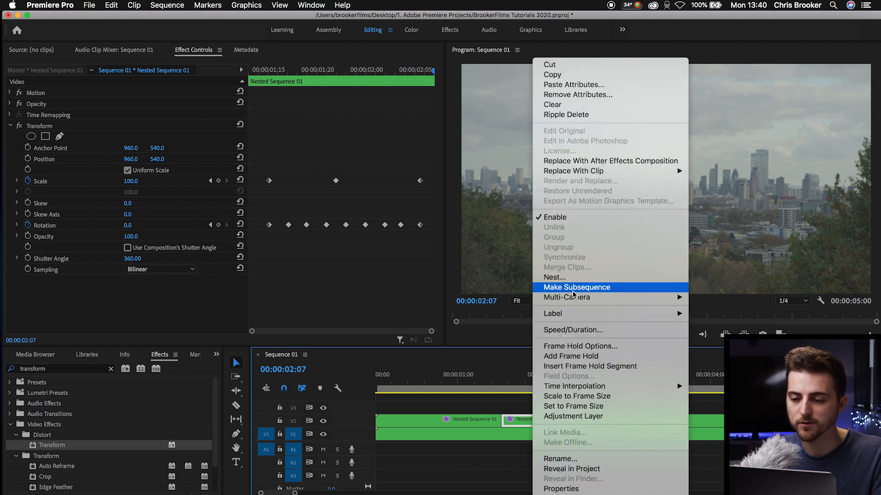
click(572, 330)
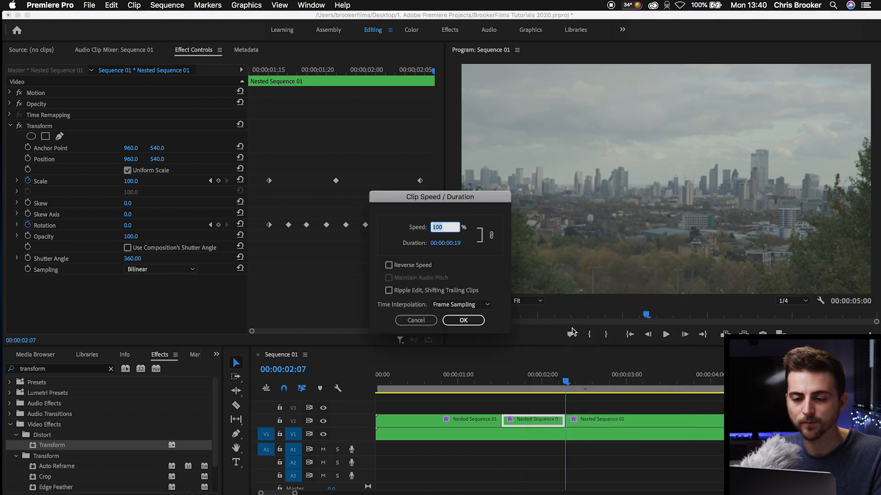
click(462, 320)
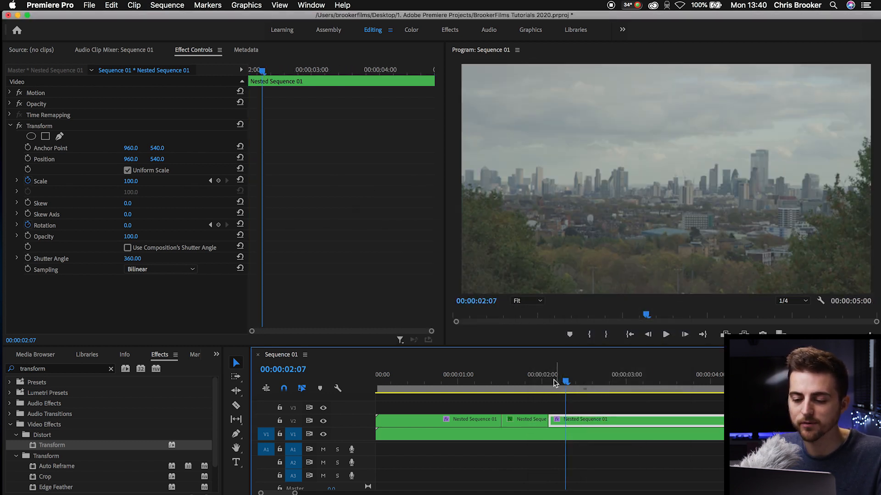
click(666, 334)
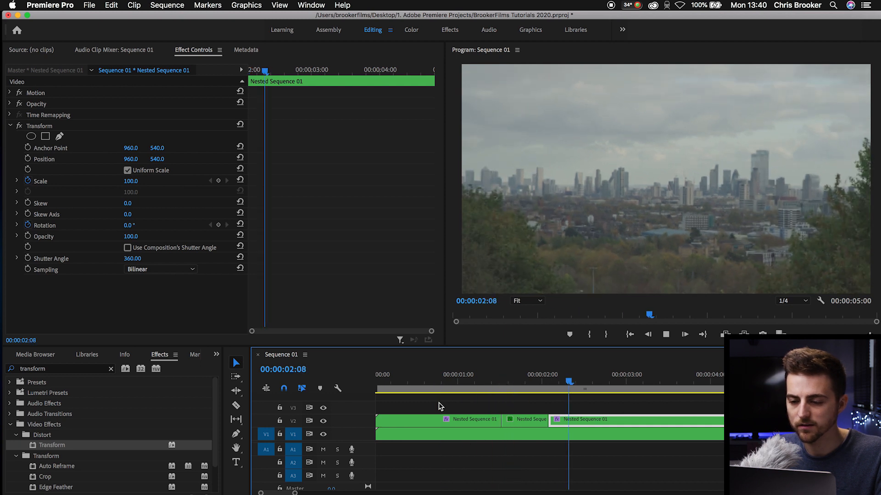
drag(570, 382, 494, 382)
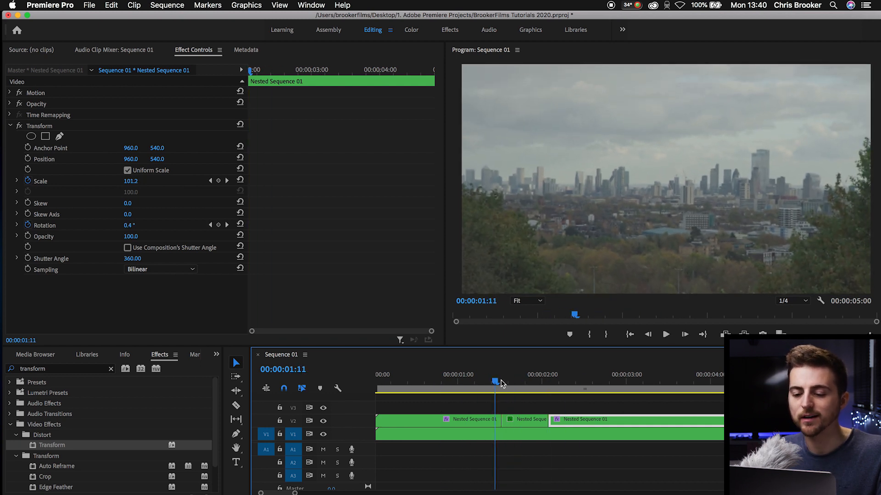